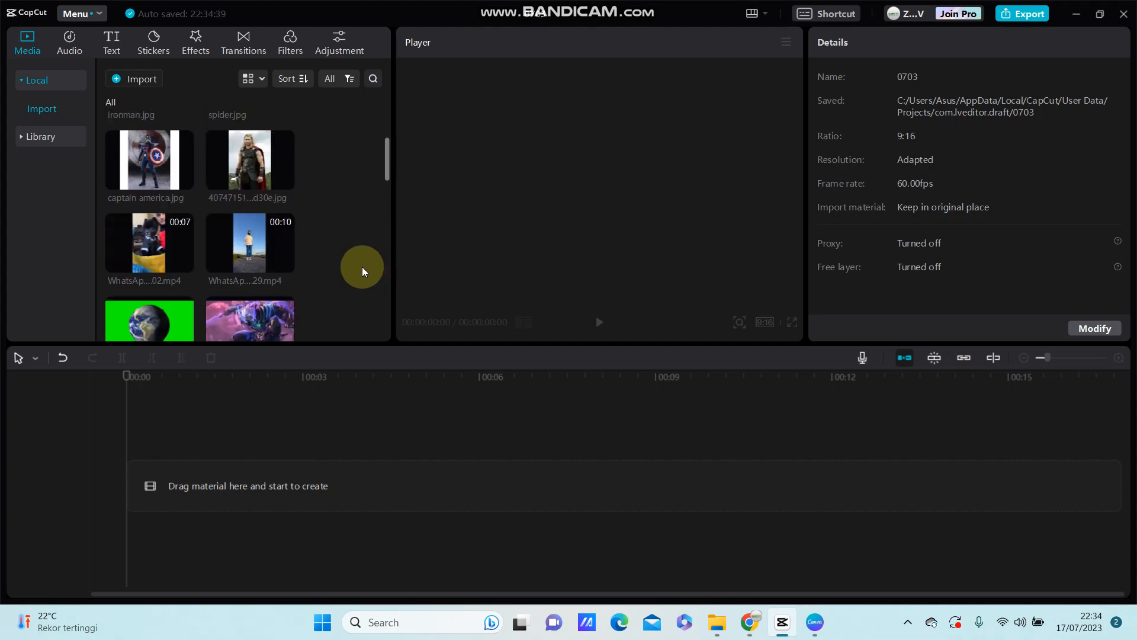
{"action": "mouse_move", "coordinate": [287, 262]}
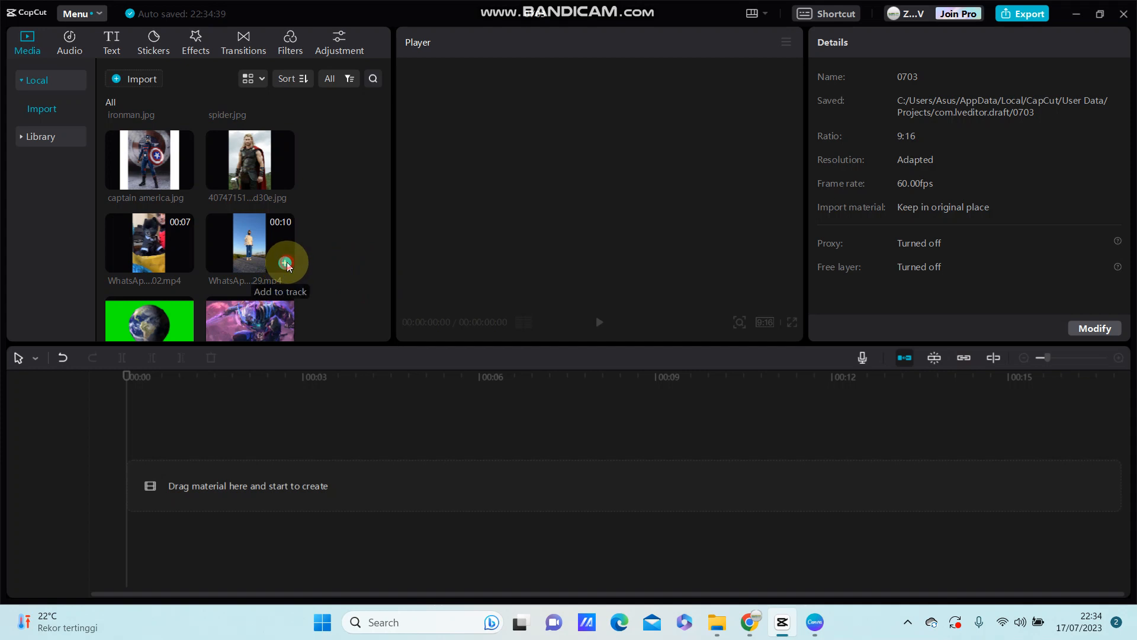
Step: Add the two WhatsApp dance videos from the Media panel onto stacked timeline tracks
{"action": "left_click", "coordinate": [284, 263]}
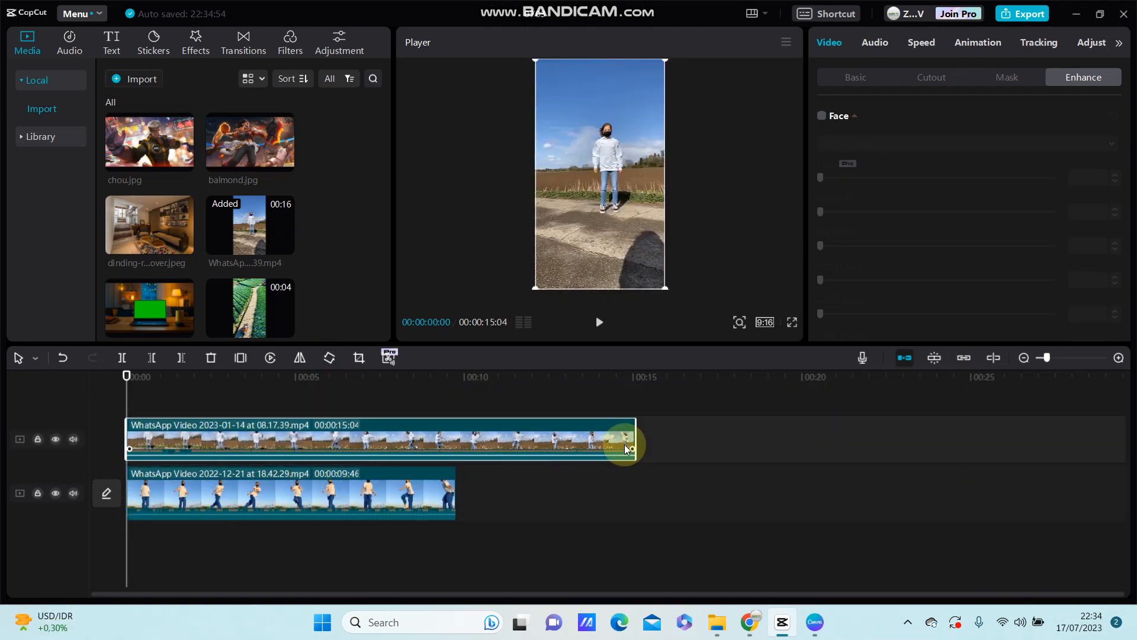
Step: Trim the upper clip from about 15 s to match the lower clip's 9.5 s length
{"action": "left_click_drag", "start_coordinate": [633, 448], "coordinate": [470, 448]}
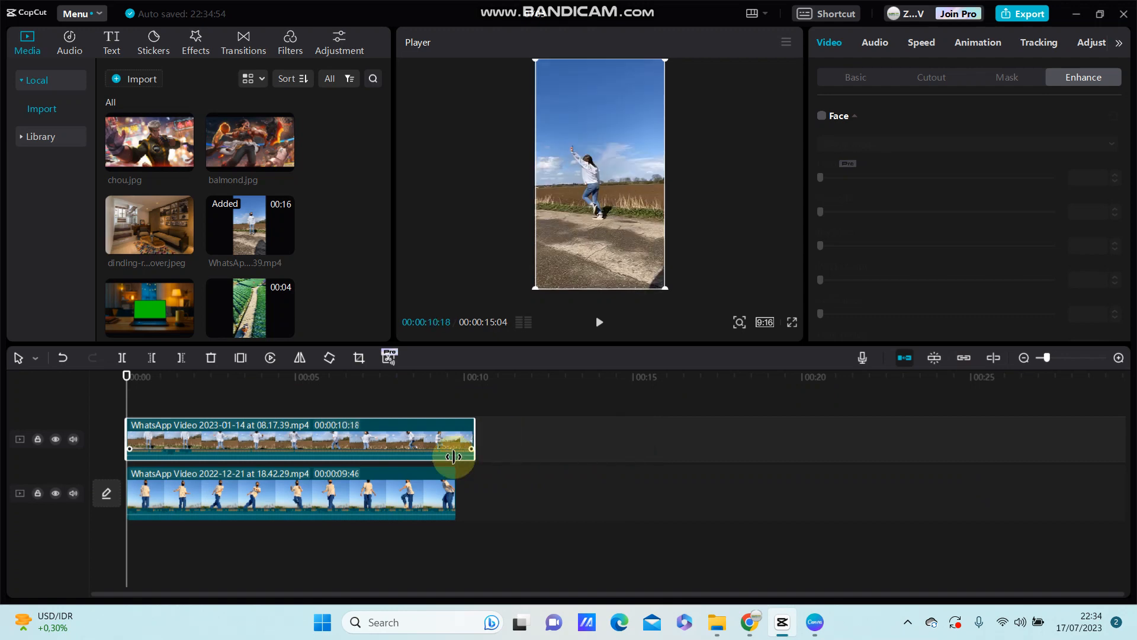
{"action": "left_click_drag", "start_coordinate": [469, 449], "coordinate": [453, 448]}
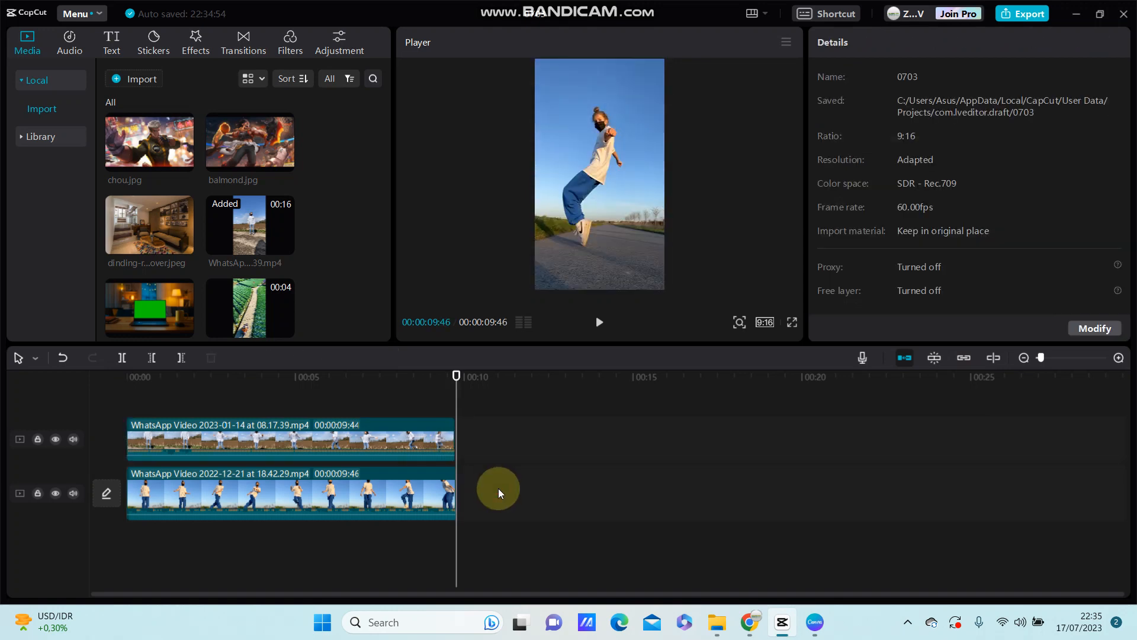
{"action": "left_click", "coordinate": [383, 504]}
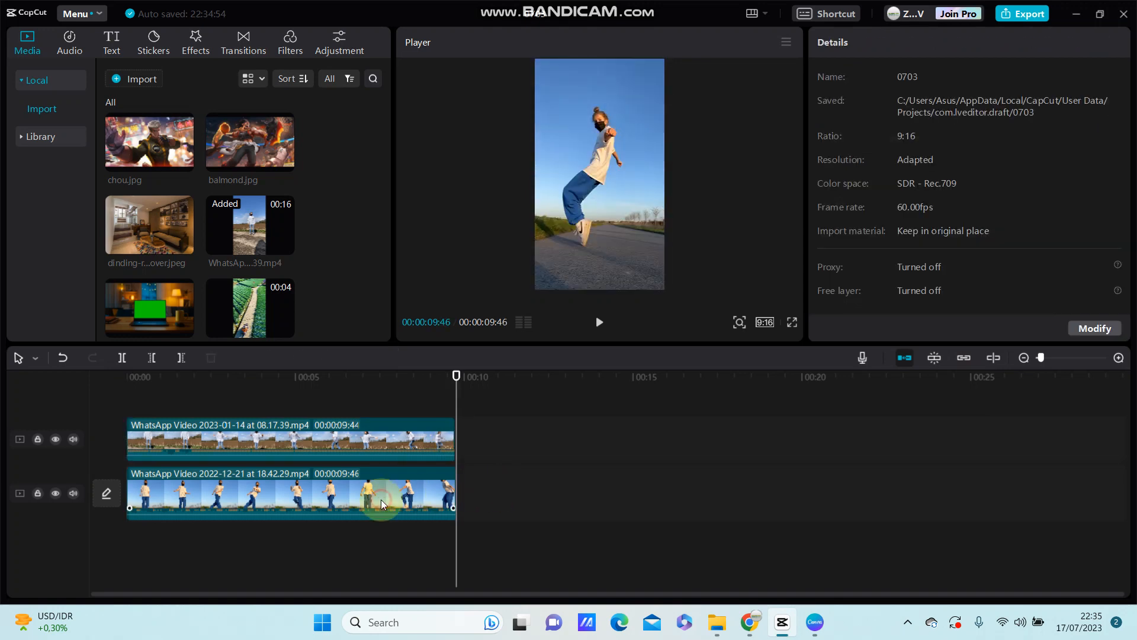
{"action": "left_click", "coordinate": [381, 501]}
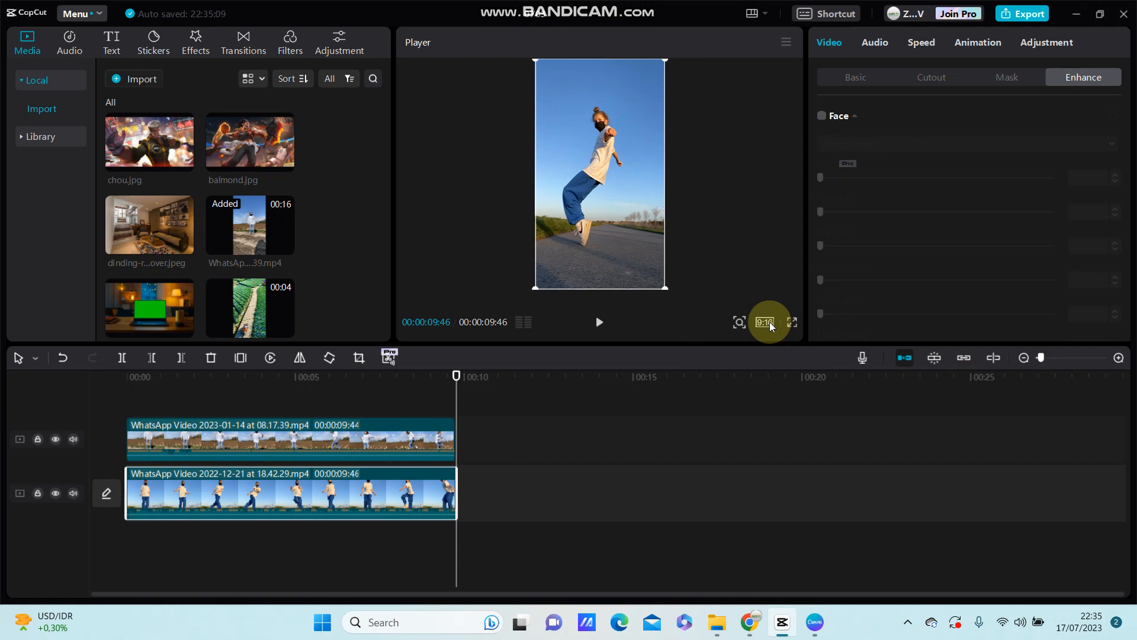
Step: Change the project canvas aspect ratio to 4:3
{"action": "left_click", "coordinate": [764, 322]}
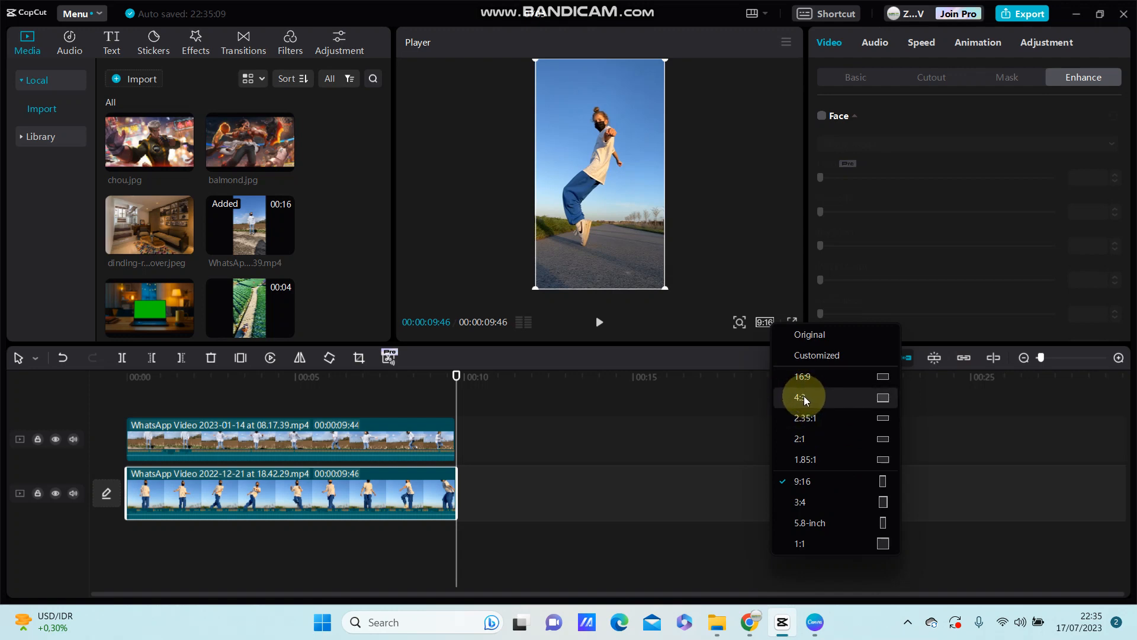
{"action": "left_click", "coordinate": [802, 397]}
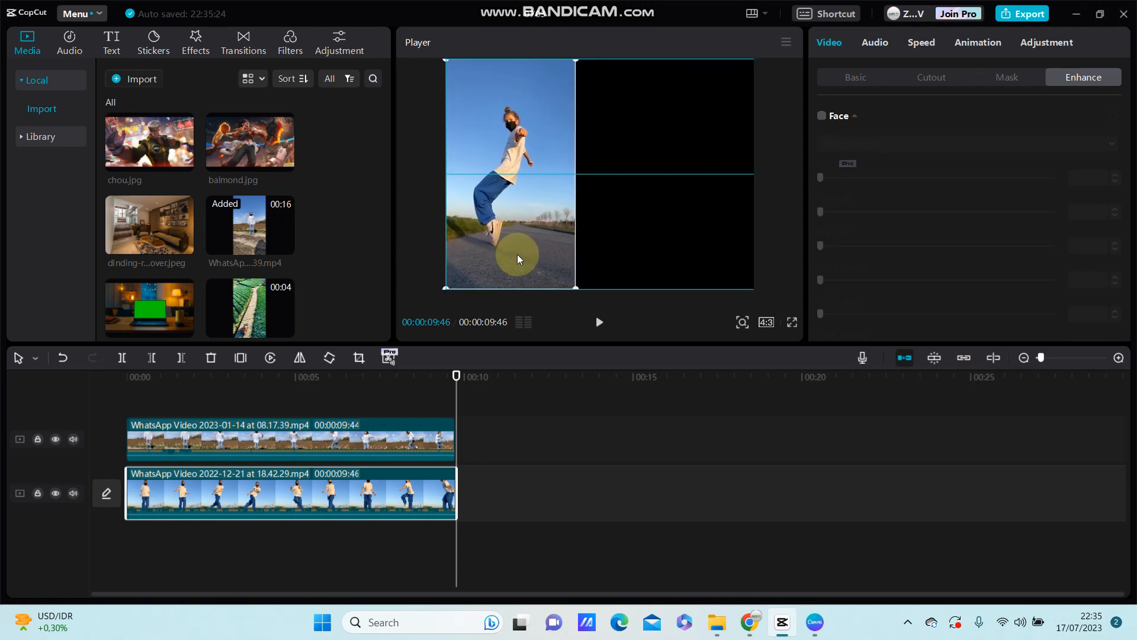
Step: Move the playhead to about 3 seconds and place the field dance video on the canvas's right side
{"action": "left_click_drag", "start_coordinate": [456, 375], "coordinate": [374, 375]}
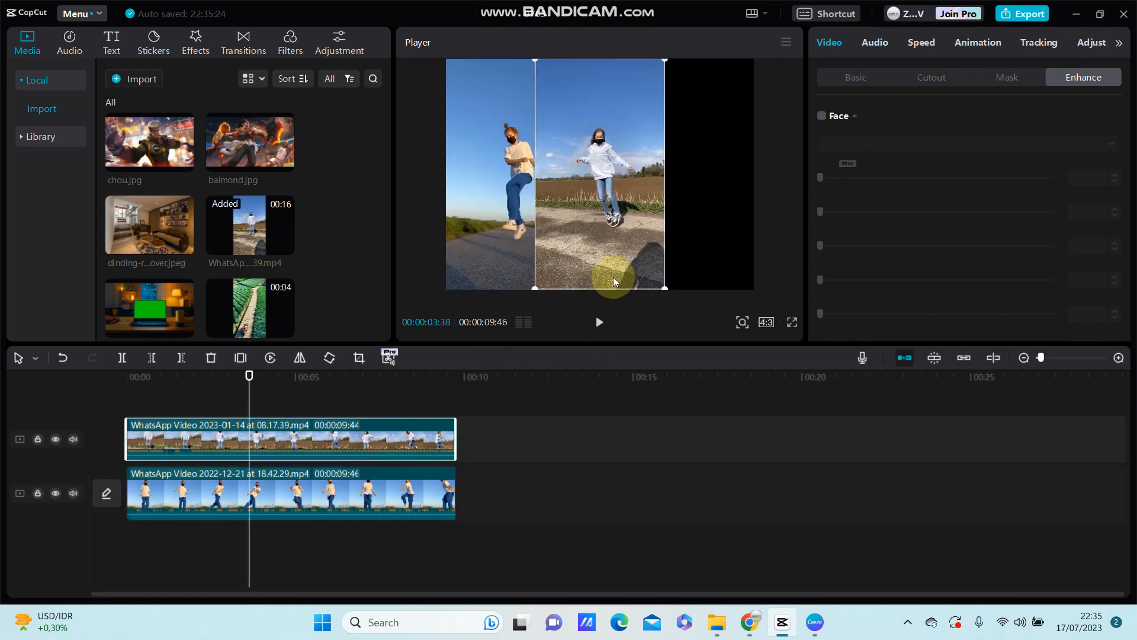
{"action": "mouse_move", "coordinate": [687, 239]}
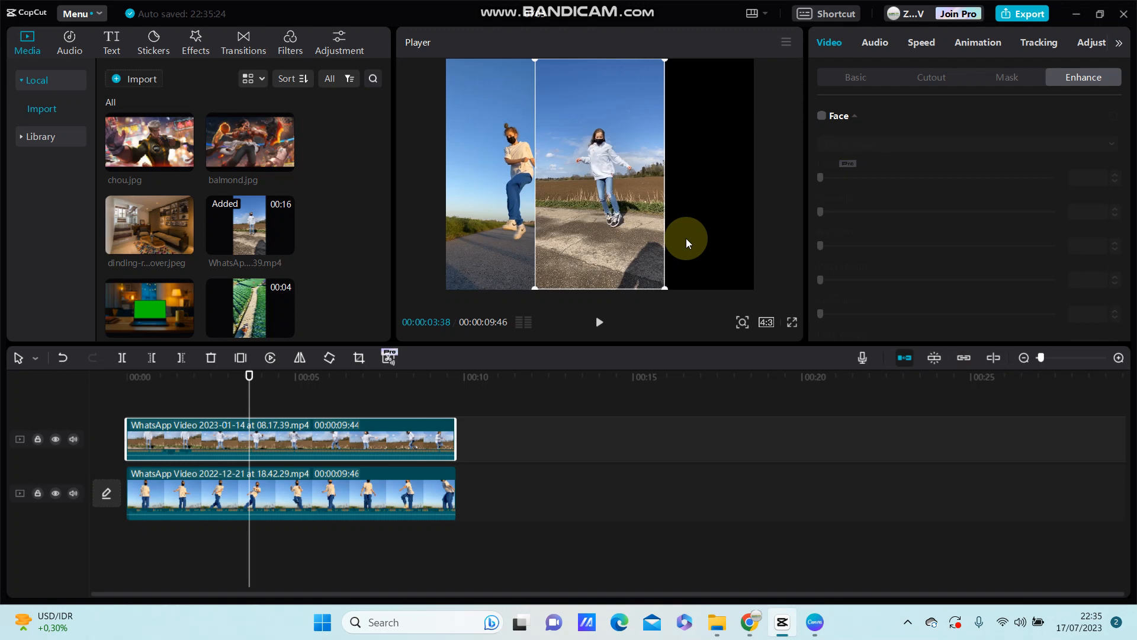
{"action": "mouse_move", "coordinate": [694, 240]}
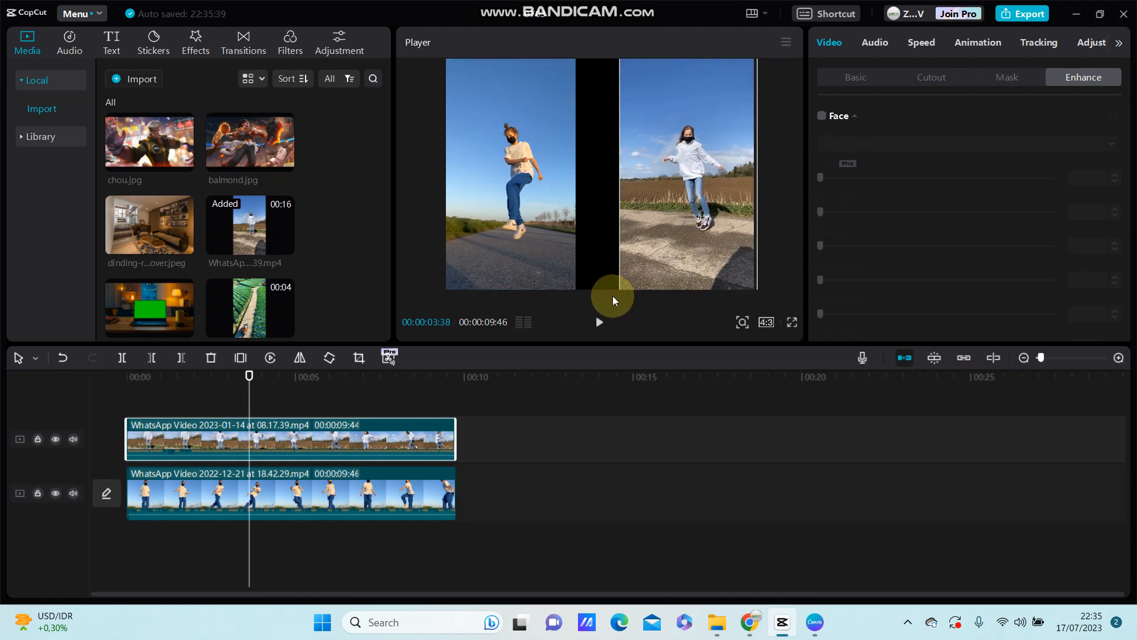
{"action": "left_click", "coordinate": [766, 323]}
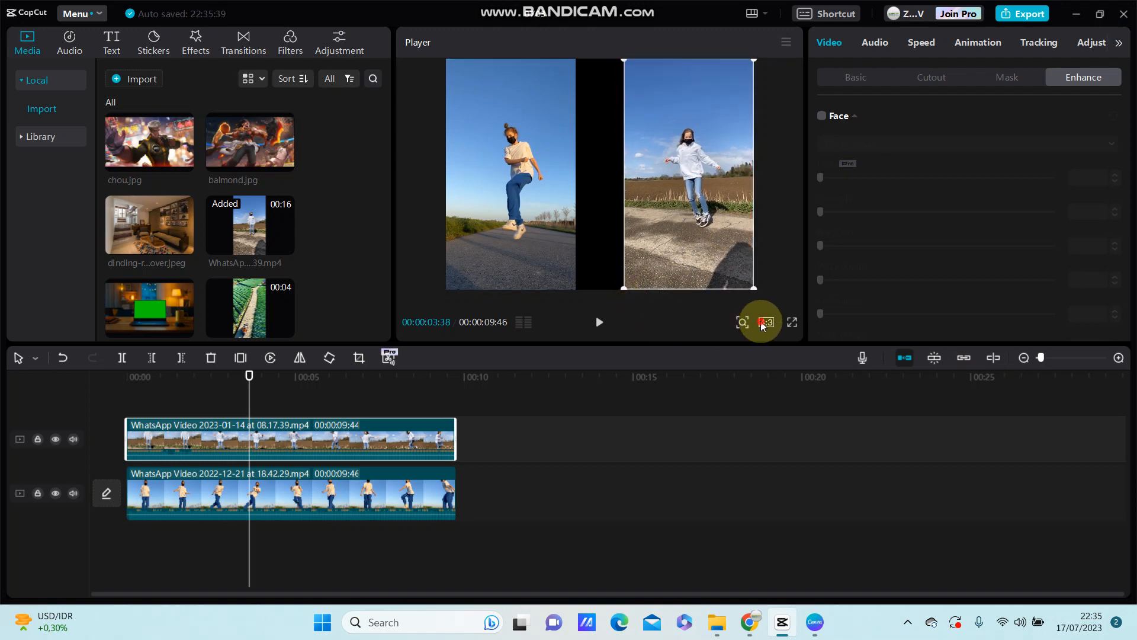
Step: Reopen the canvas aspect-ratio list to pick the square 1:1 option
{"action": "left_click", "coordinate": [765, 321]}
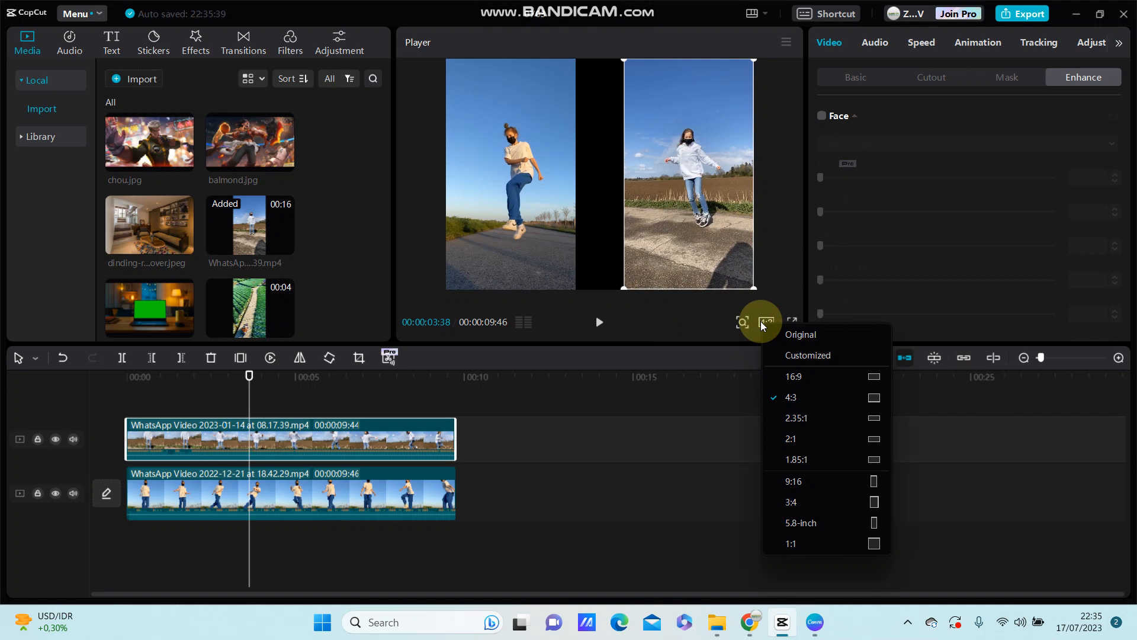
{"action": "mouse_move", "coordinate": [771, 436]}
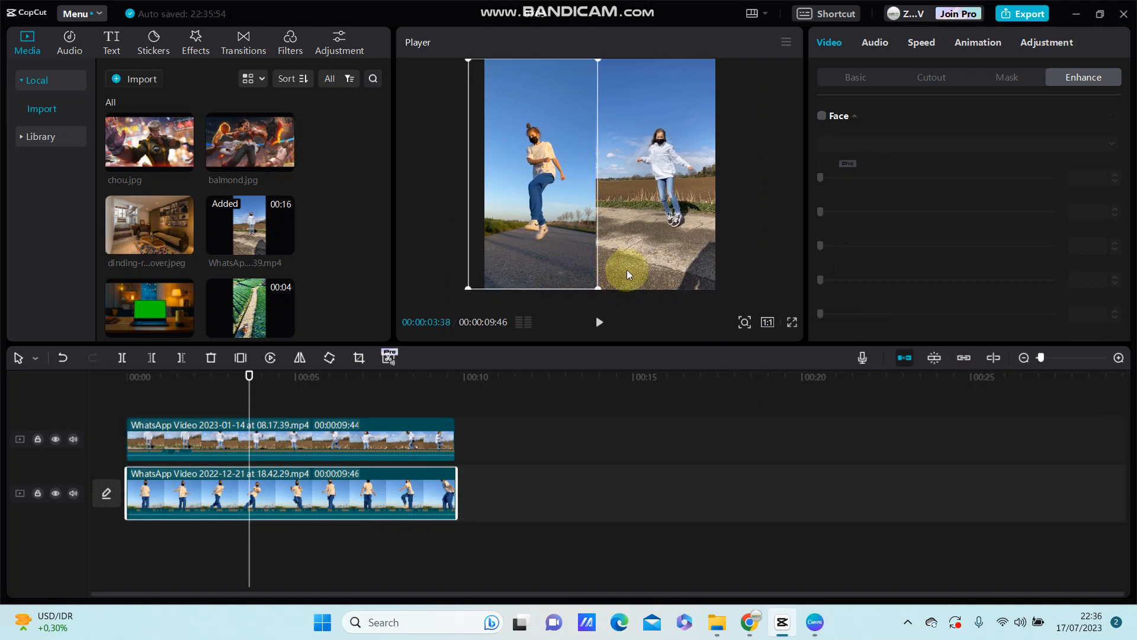
Step: Select the field and road dance videos in turn so both fill the square canvas
{"action": "left_click", "coordinate": [290, 439]}
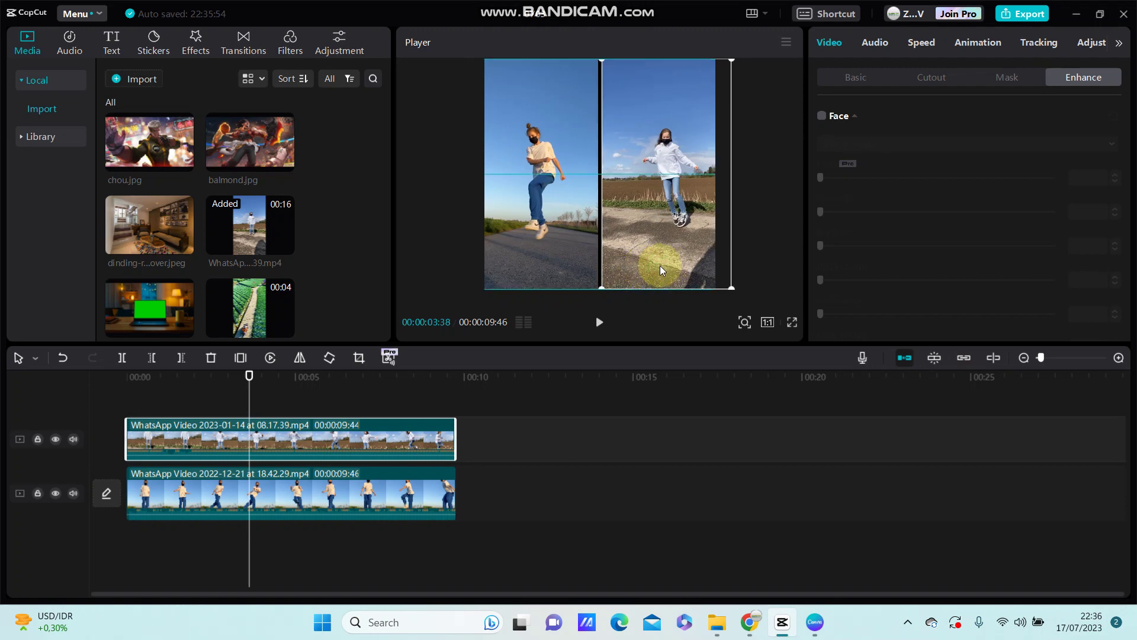
{"action": "left_click", "coordinate": [290, 493]}
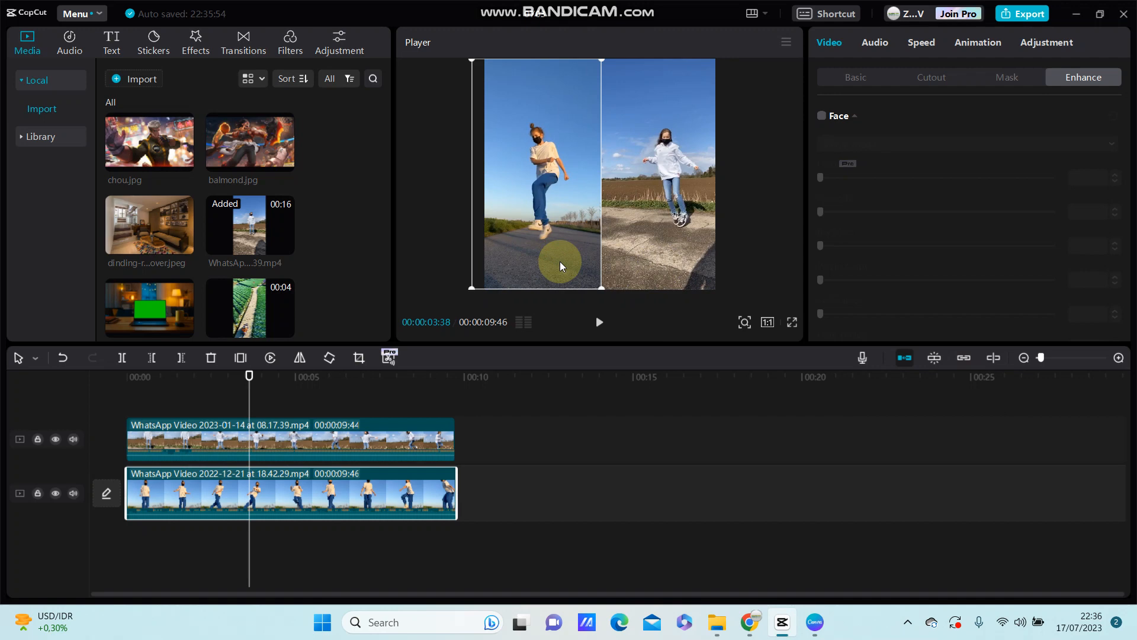
{"action": "left_click", "coordinate": [289, 438]}
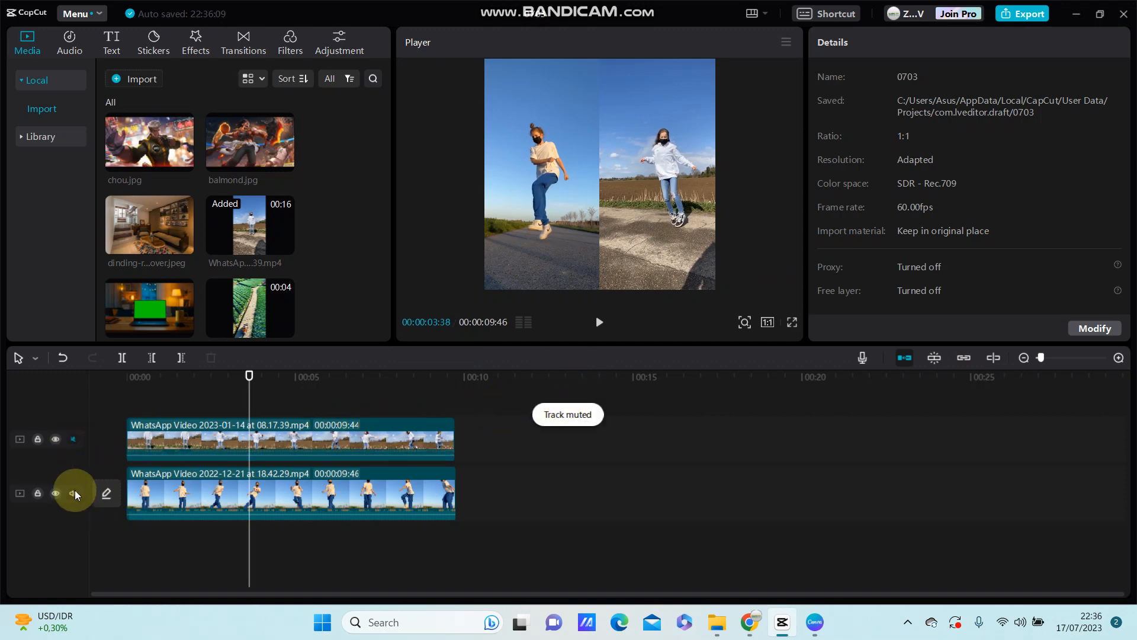
{"action": "left_click", "coordinate": [73, 493]}
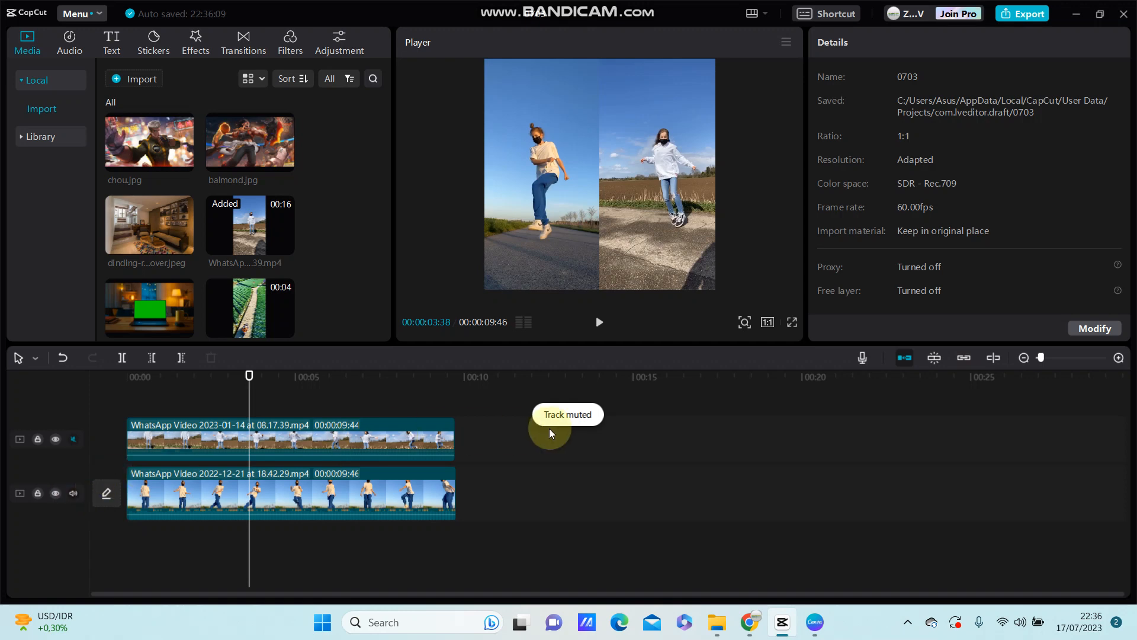
{"action": "mouse_move", "coordinate": [72, 493]}
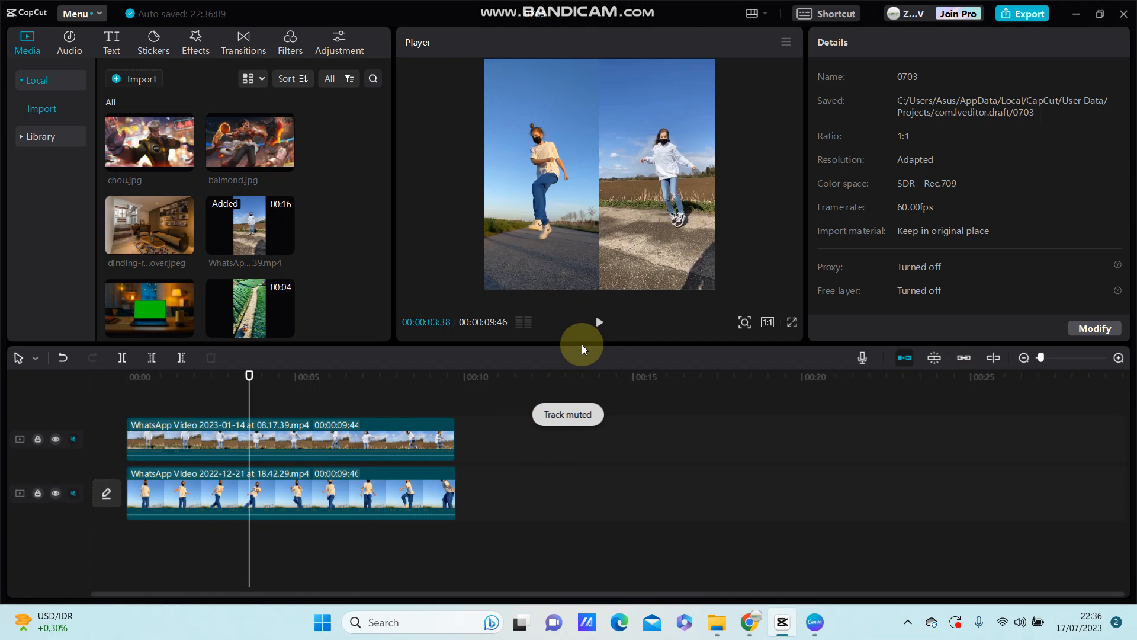
{"action": "mouse_move", "coordinate": [599, 321]}
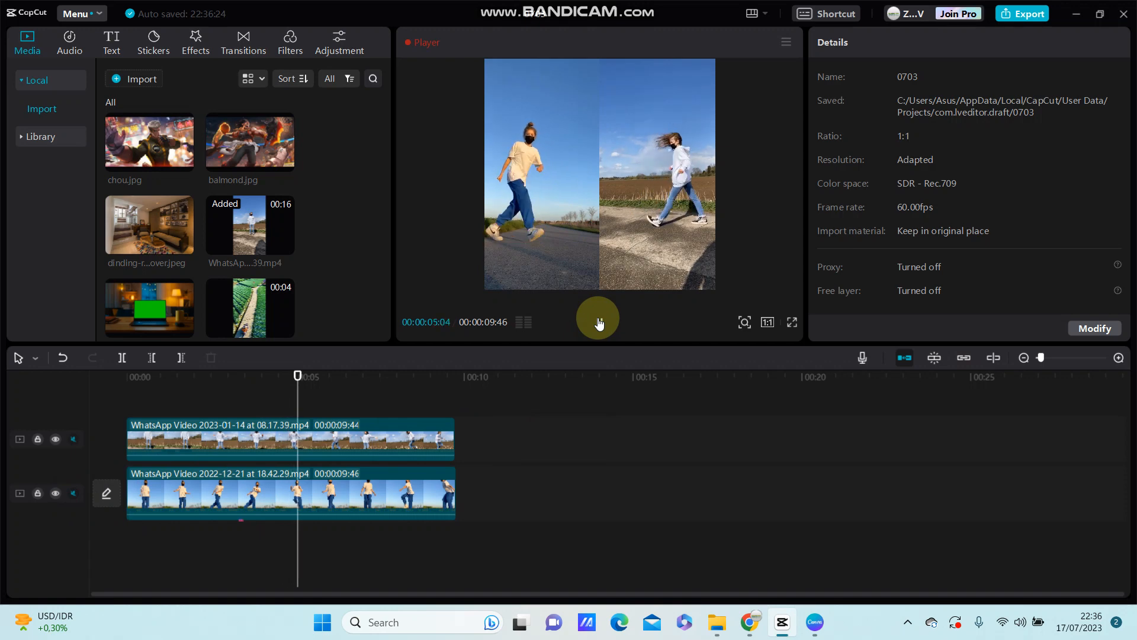
{"action": "left_click", "coordinate": [327, 375]}
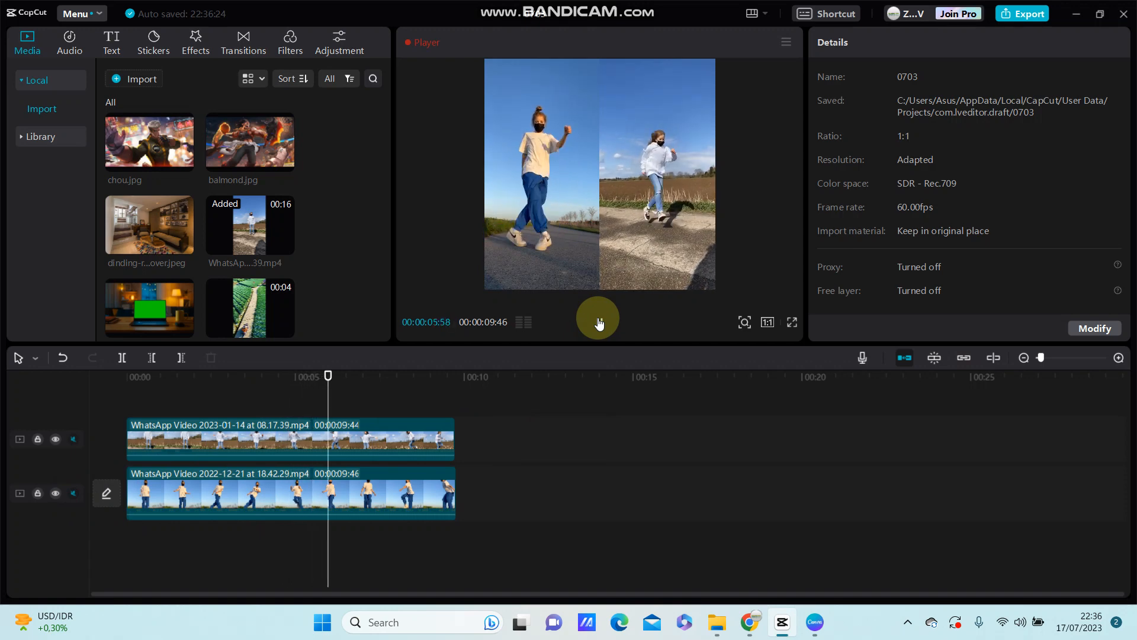